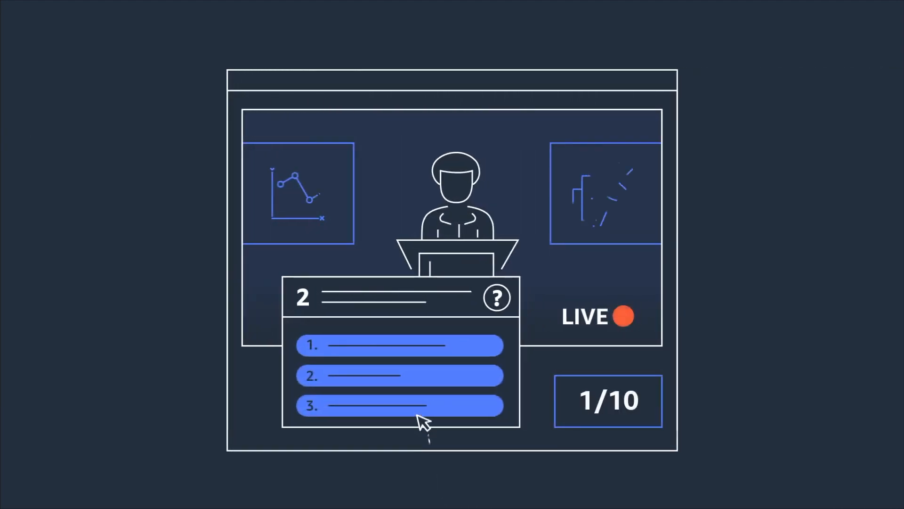
Load the Amazon Interactive Video Service product page at aws.amazon.com/ivs.
click(400, 344)
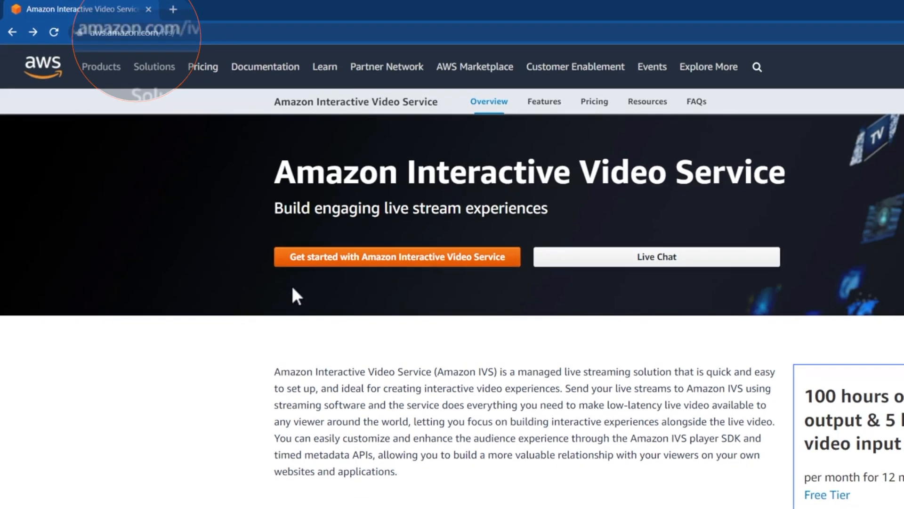
Start sign-in from Get started as Root user with account email 'randy.m'.
click(396, 256)
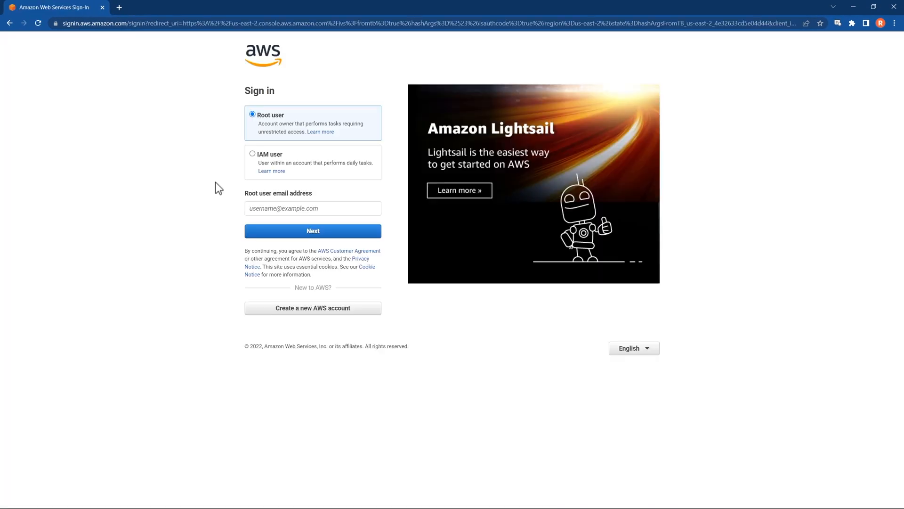
click(313, 208)
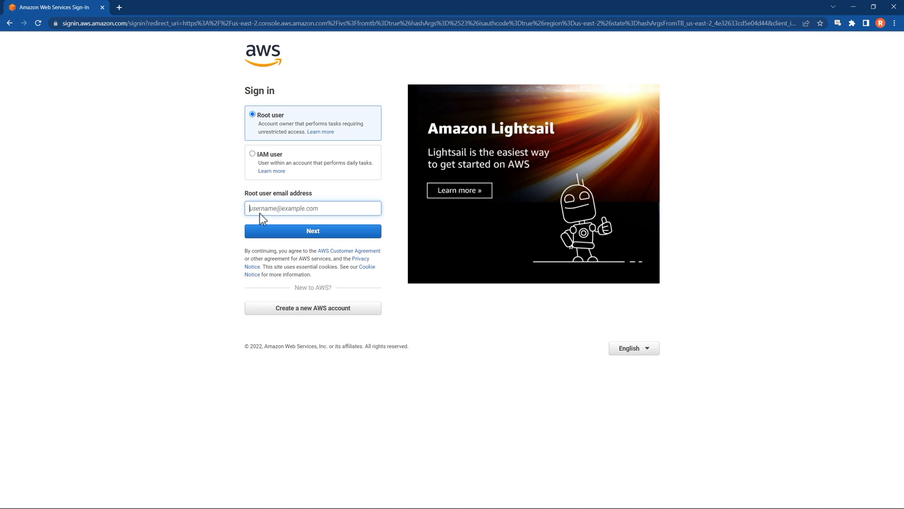
text(randy.m)
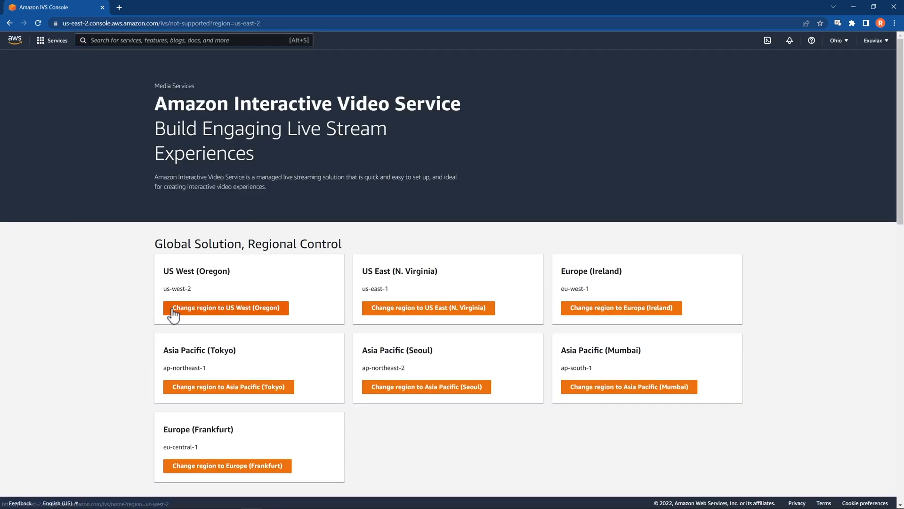
Switch the console to US West (Oregon) and begin a new channel.
click(227, 307)
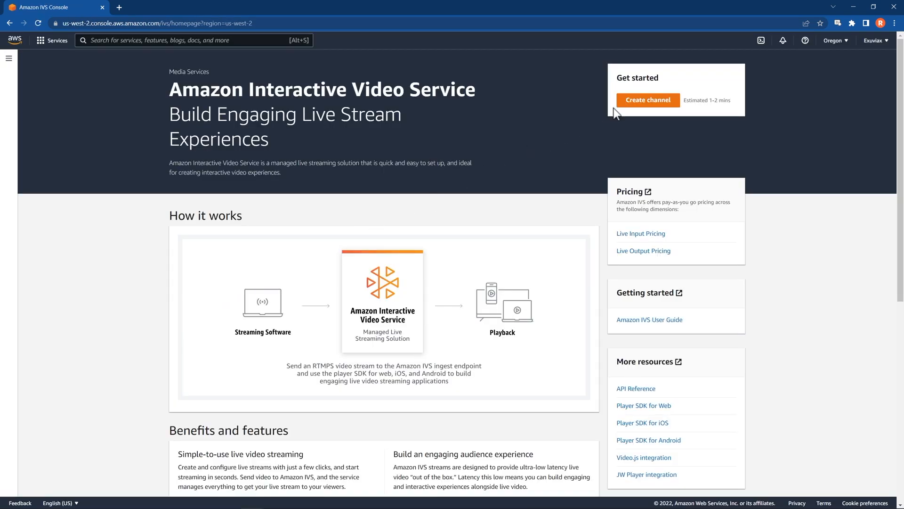
click(648, 99)
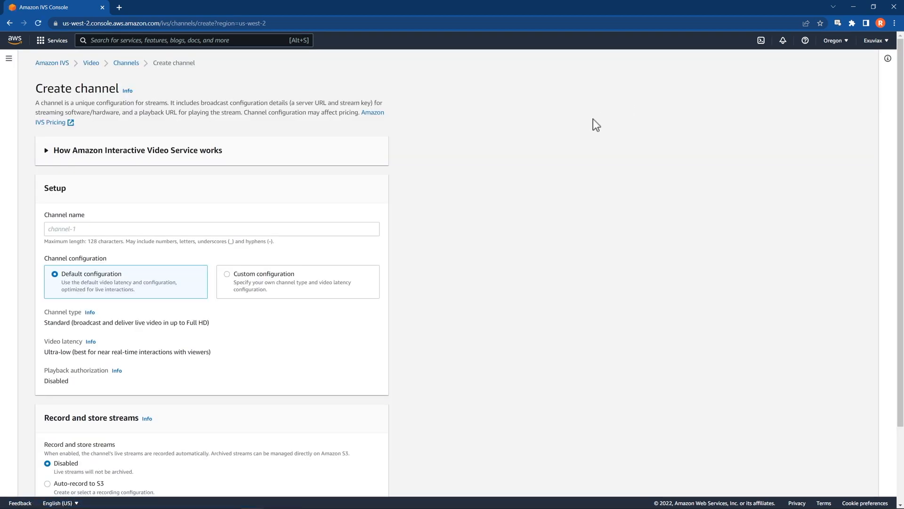
Create the channel named 'Restream' with the Default configuration.
click(211, 228)
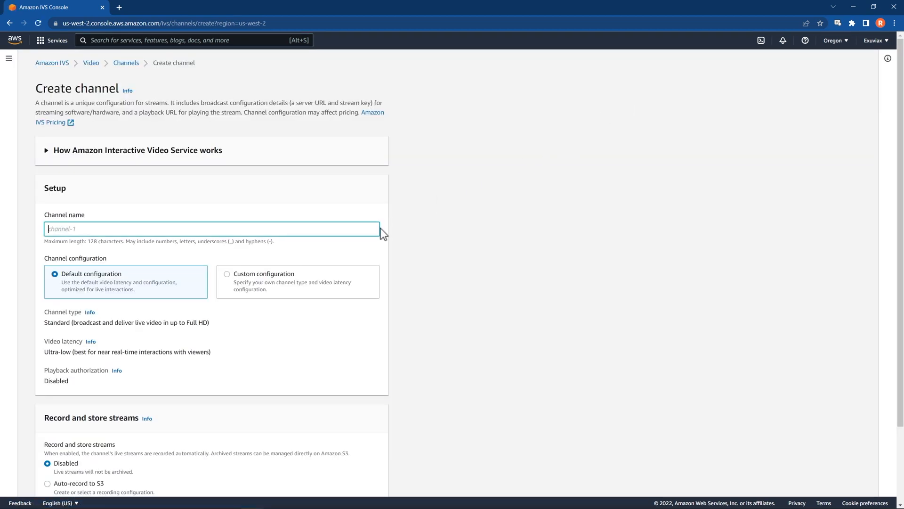
text(Restream)
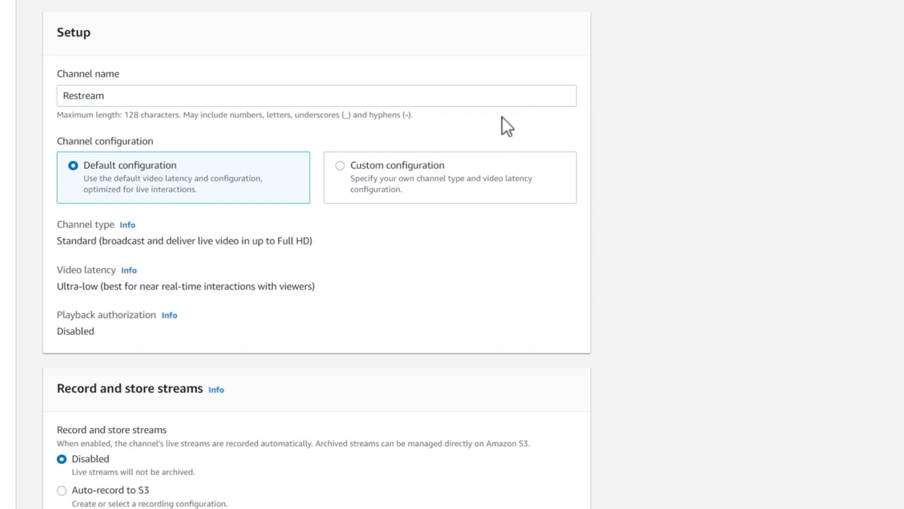
click(340, 166)
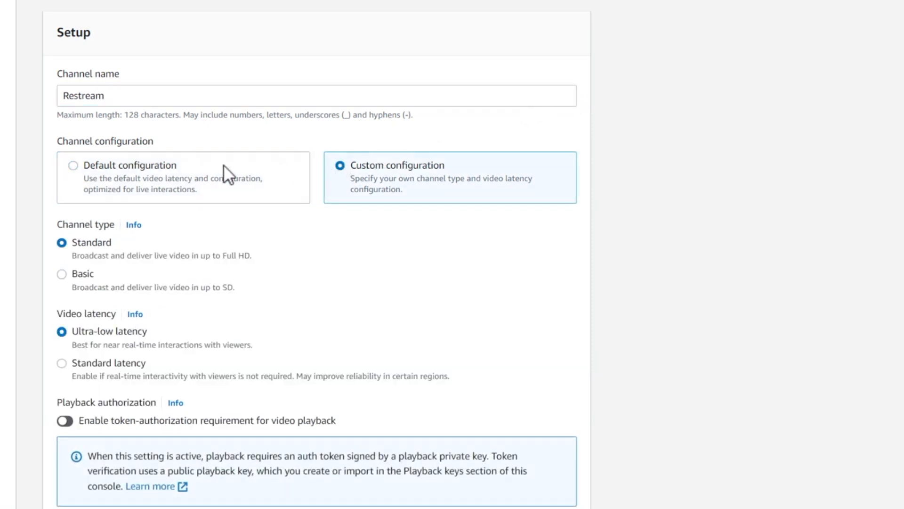
click(73, 165)
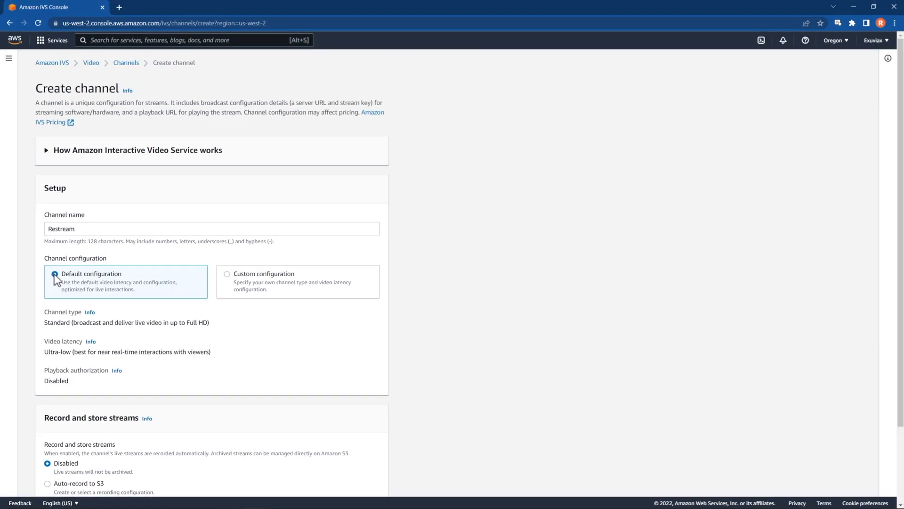
scroll(down, 3)
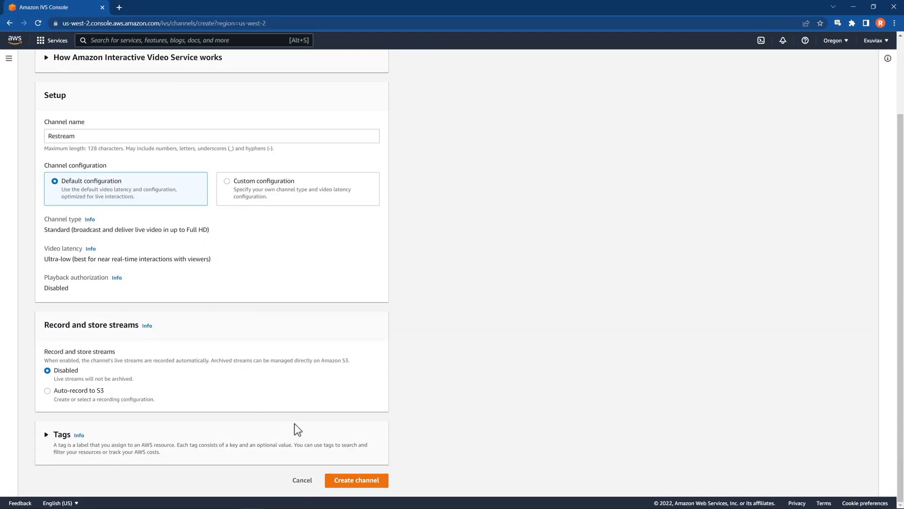
click(356, 479)
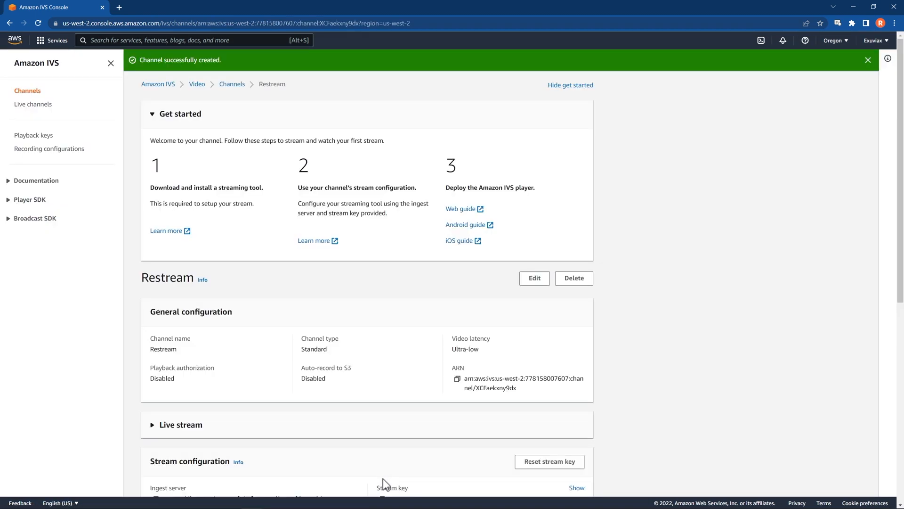
Copy the Restream channel's Ingest server address and move to the Restream tab.
scroll(down, 3)
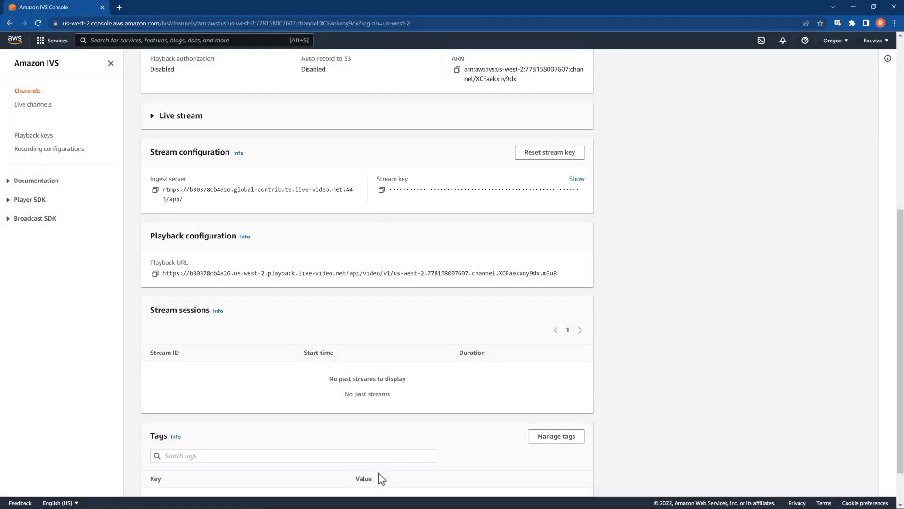
click(155, 189)
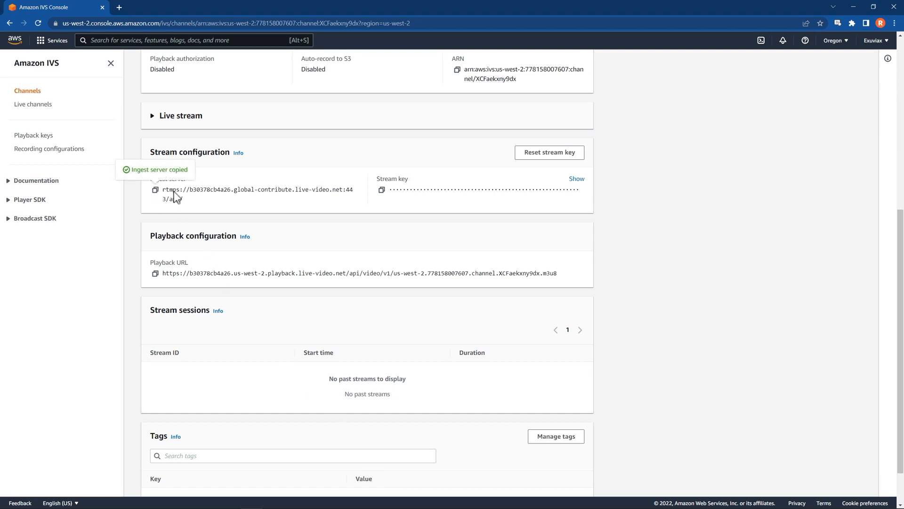
click(381, 190)
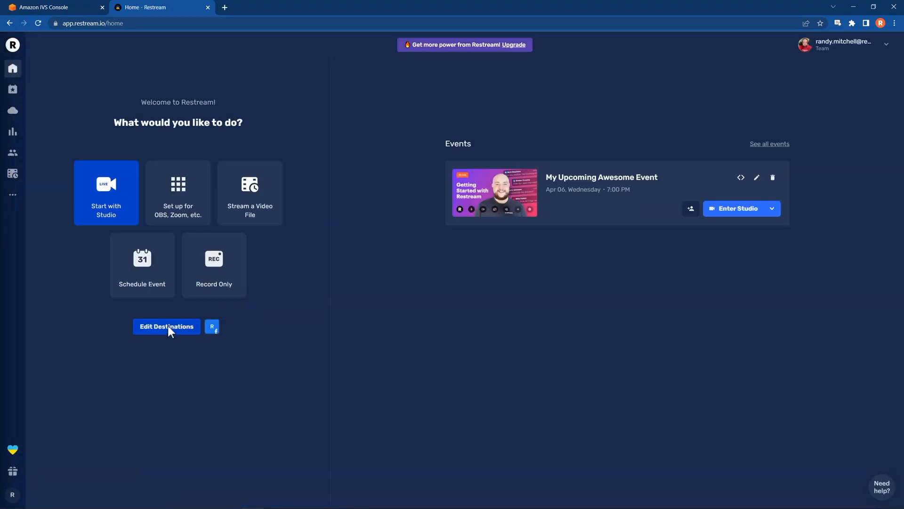
Add a new destination and choose Custom RTMP from the Platforms list.
click(166, 326)
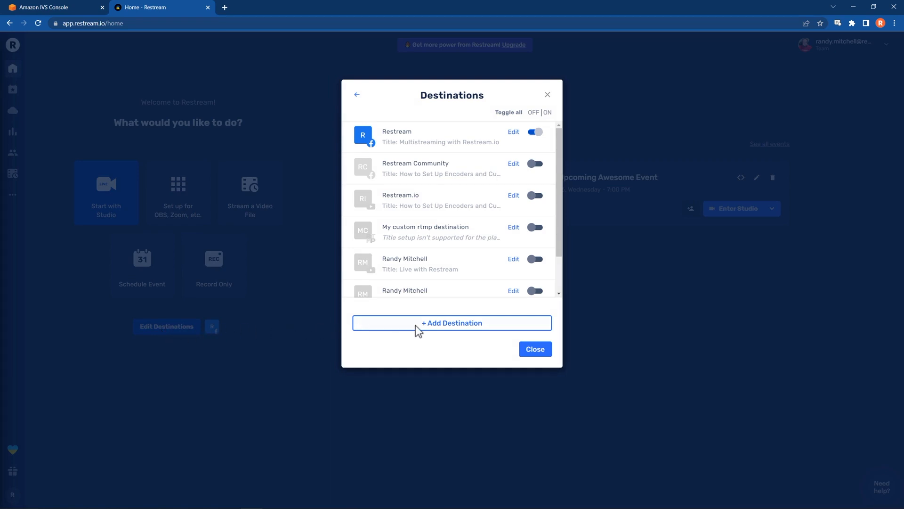
click(452, 322)
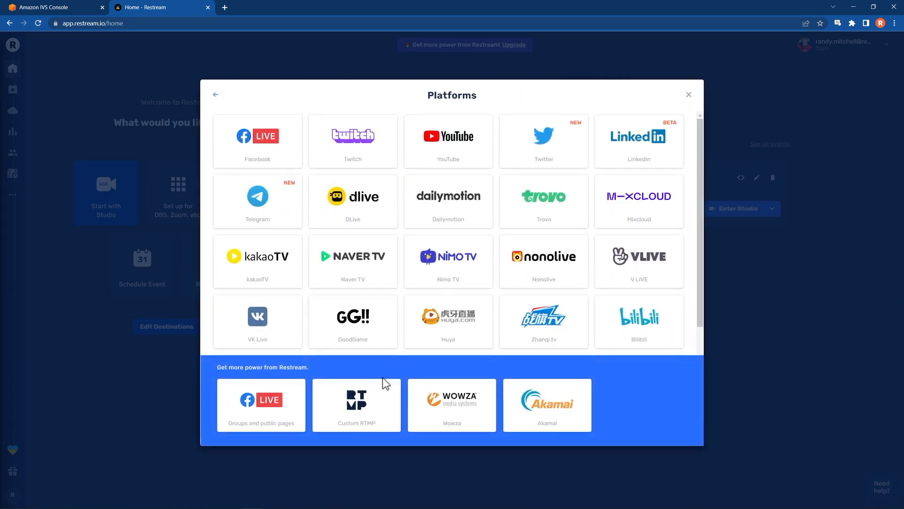
click(356, 405)
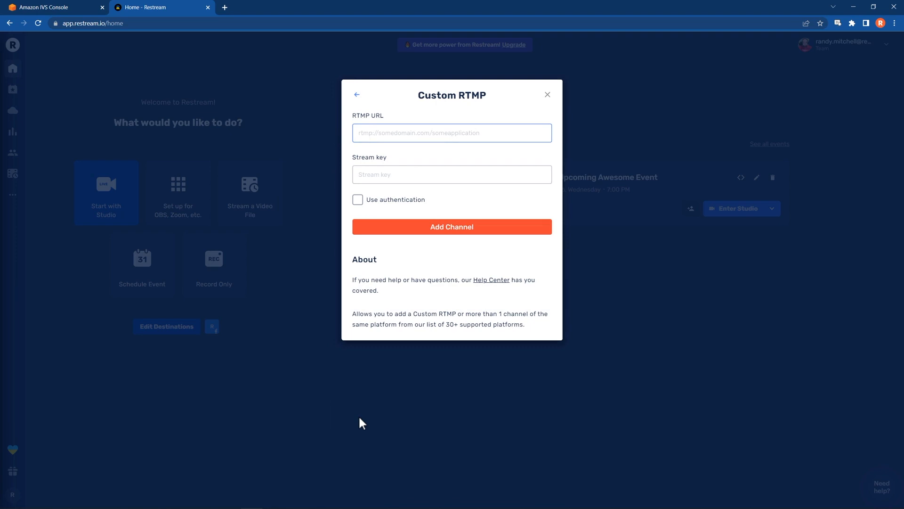
mouse_move(73, 37)
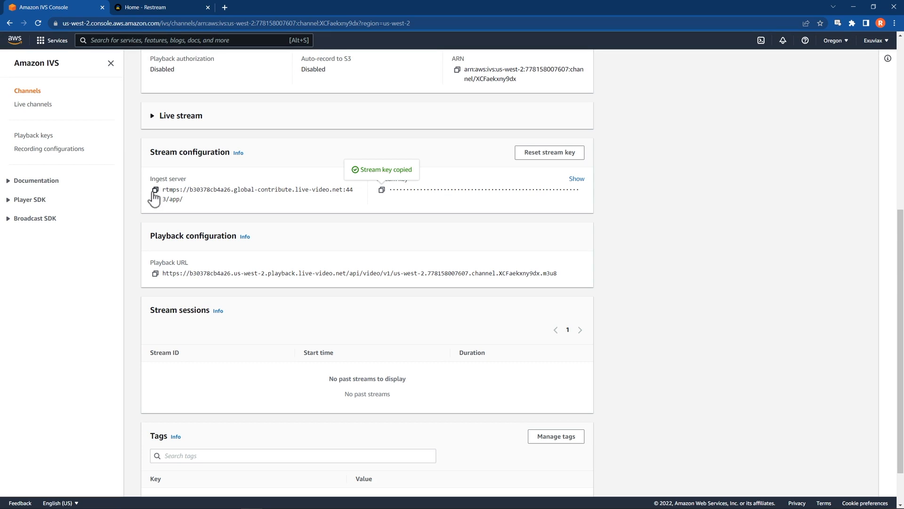
Copy the channel's Stream key from the IVS console and return to the RTMP form.
click(144, 6)
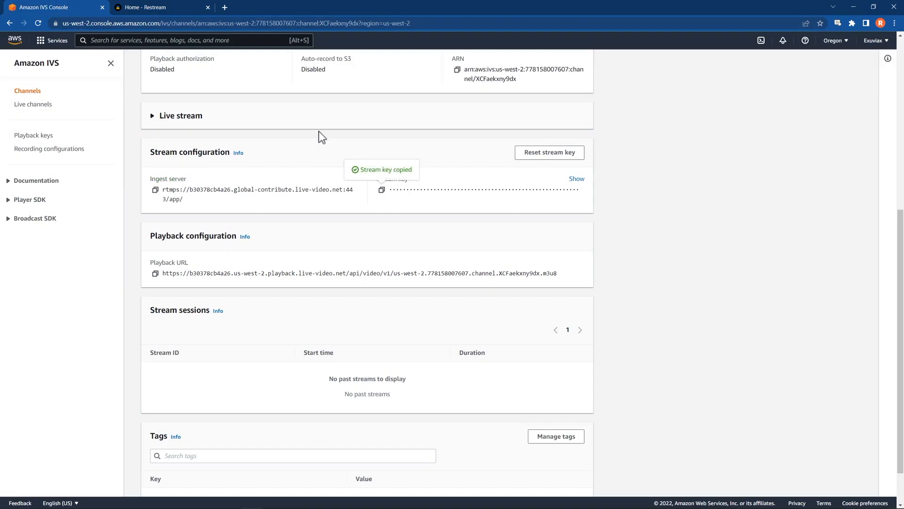
click(161, 6)
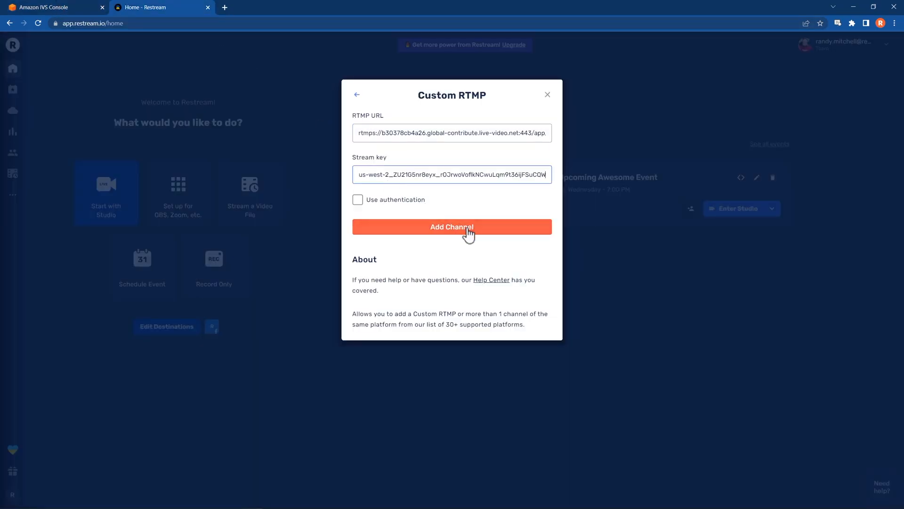
Add the IVS channel as a Custom RTMP destination and reopen the destinations list.
click(451, 227)
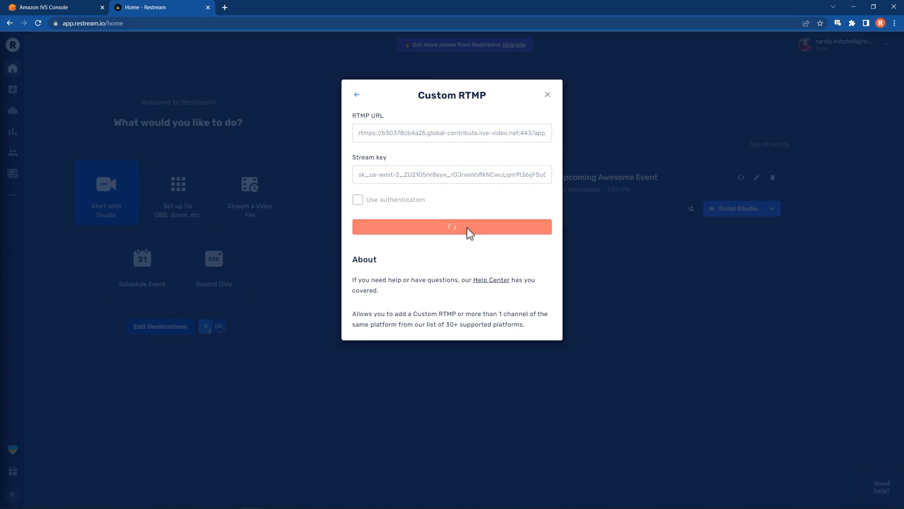
click(451, 226)
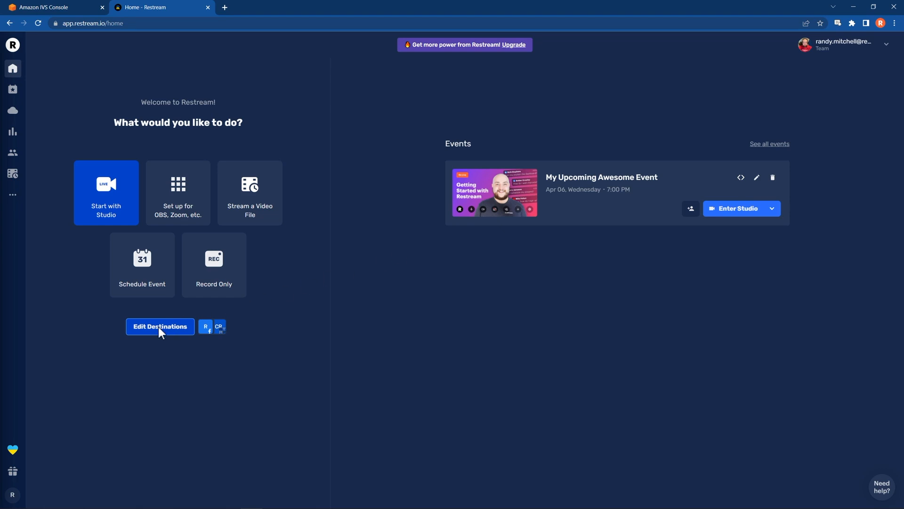
click(160, 326)
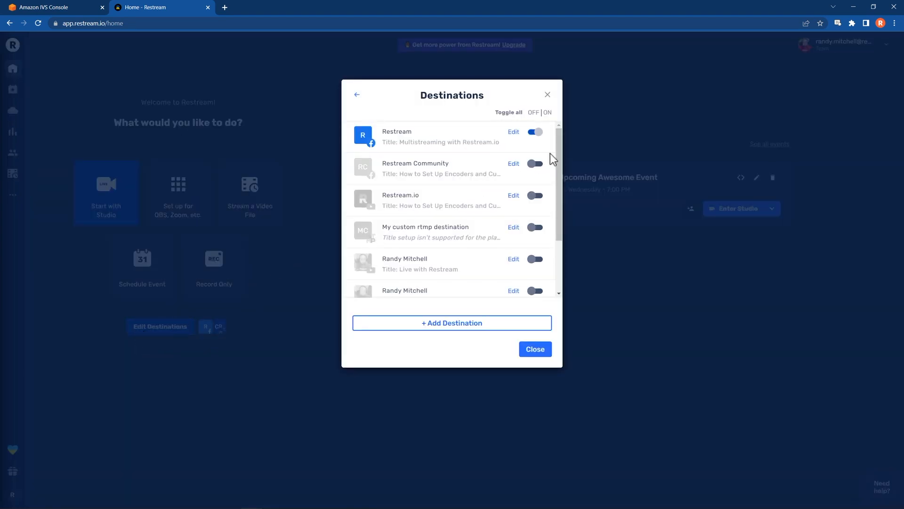